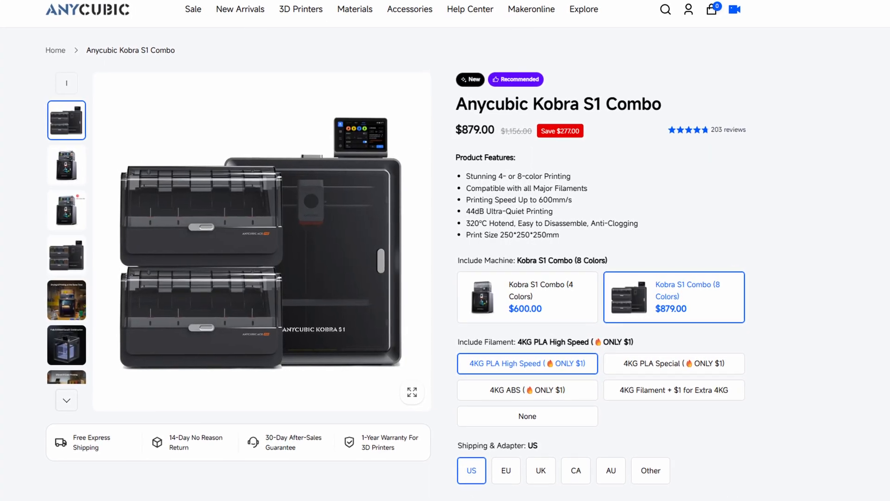
Bring up the Dry Set dialog showing 45°C and four hours with filament presets.
scroll(down, 3)
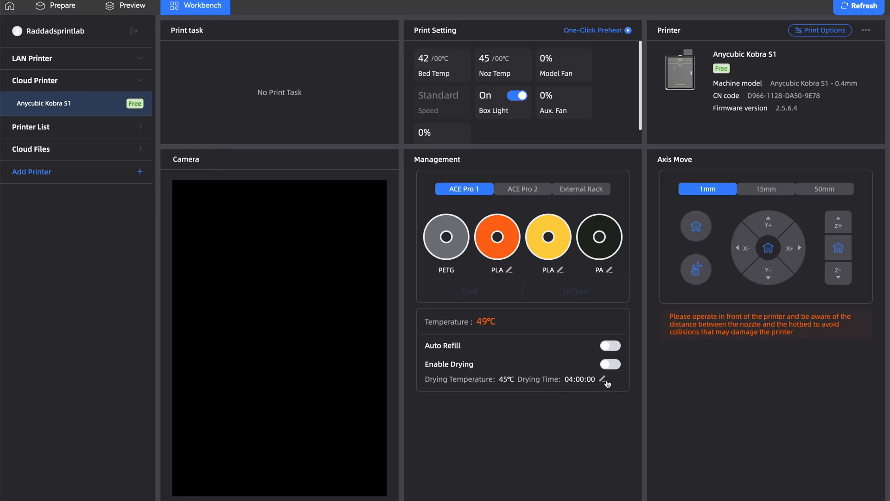
click(602, 379)
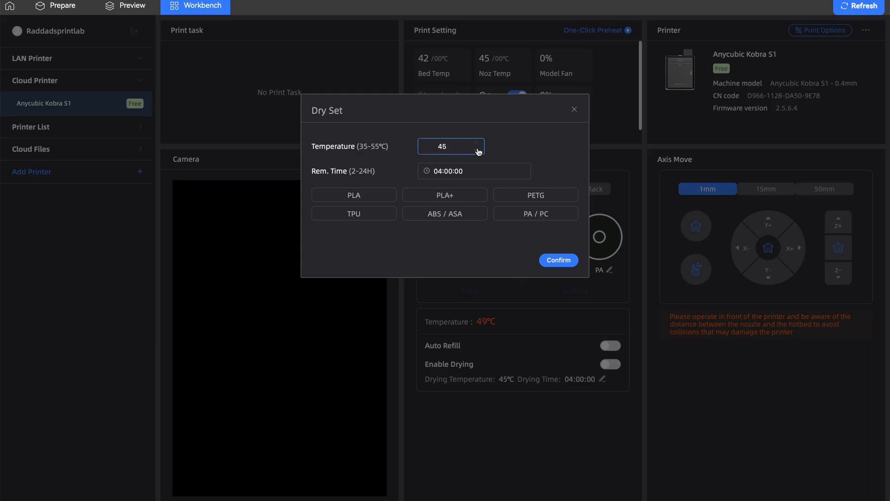
mouse_move(420, 198)
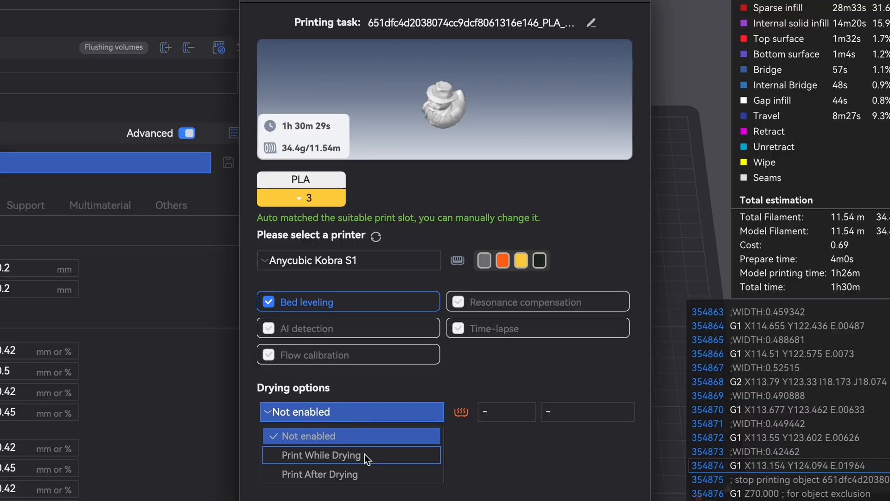
Confirm drying at 45°C for 4H and choose Print After Drying as the drying option.
click(320, 454)
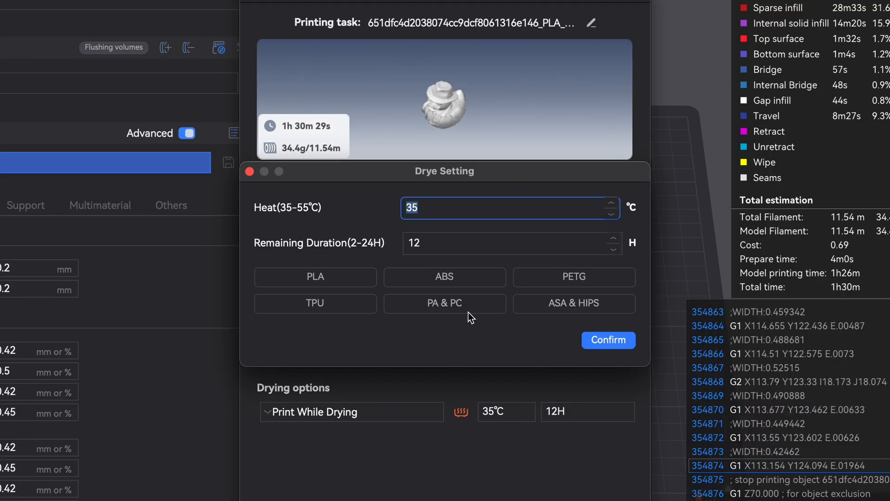
click(607, 339)
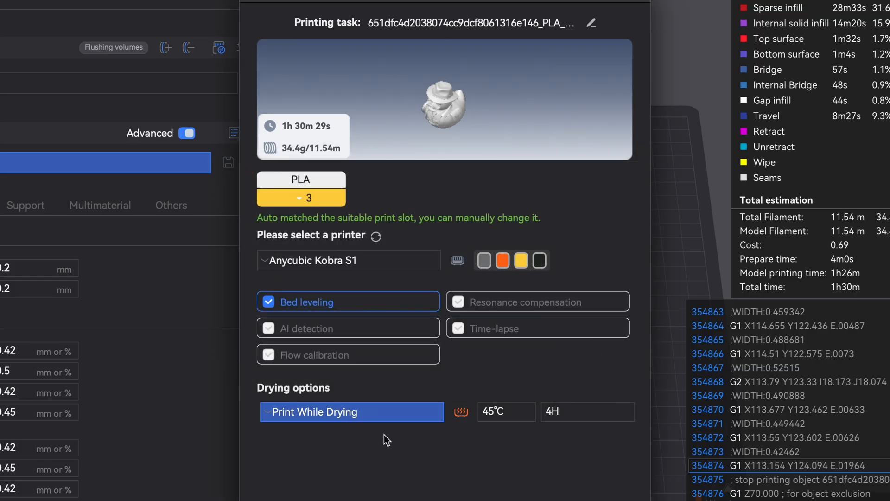
click(351, 412)
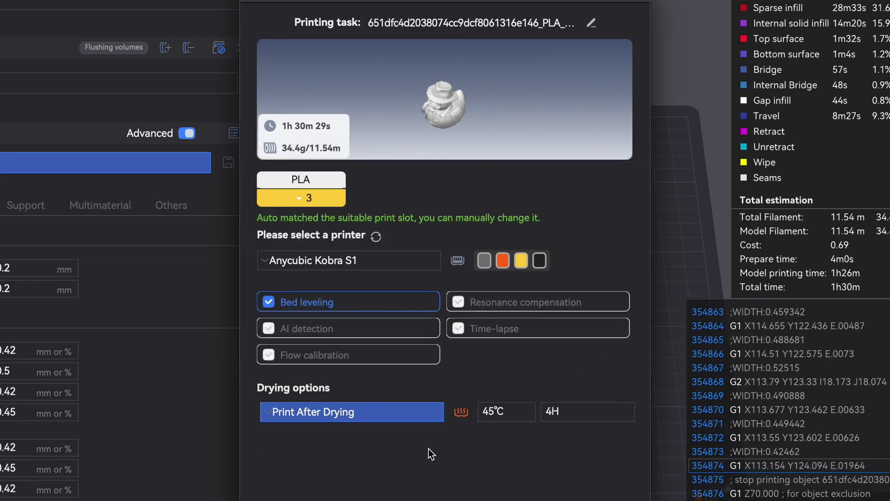
click(587, 411)
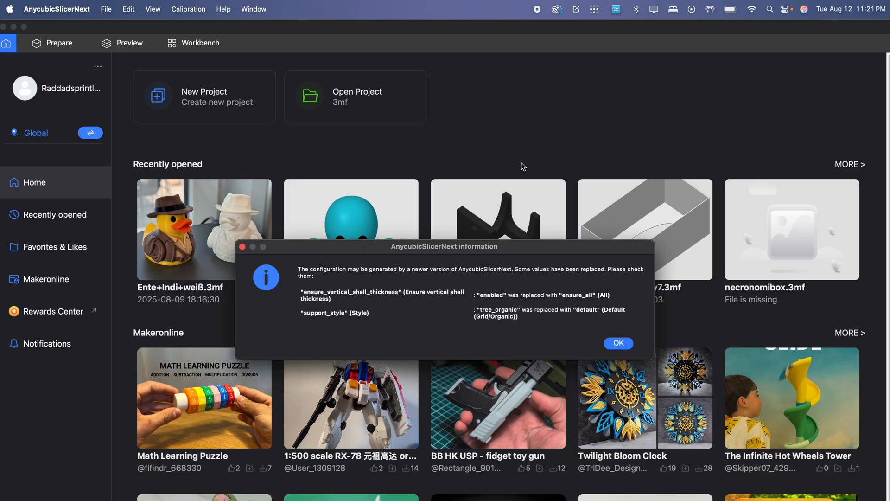
Accept the replaced values and switch to the Anycubic Kobra S1 0.4 nozzle machine.
click(619, 343)
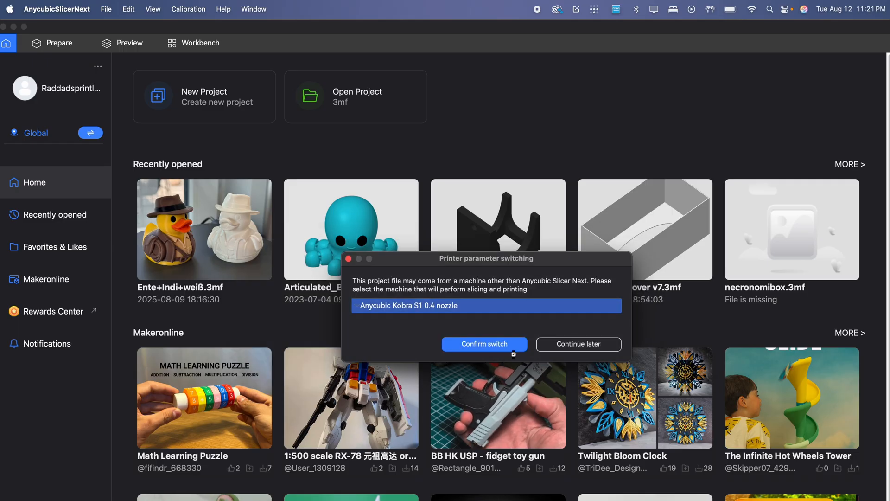
click(484, 343)
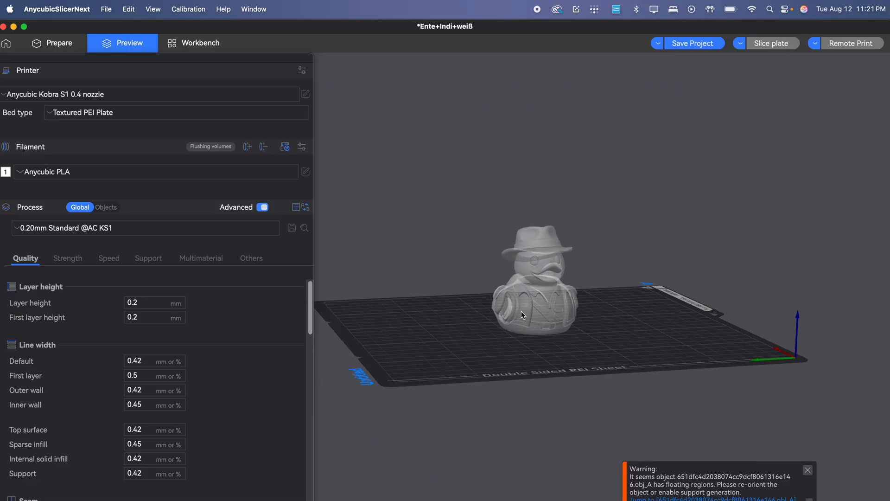
Slice the duck and enable Tree(auto) supports so the hat brim is supported.
click(771, 44)
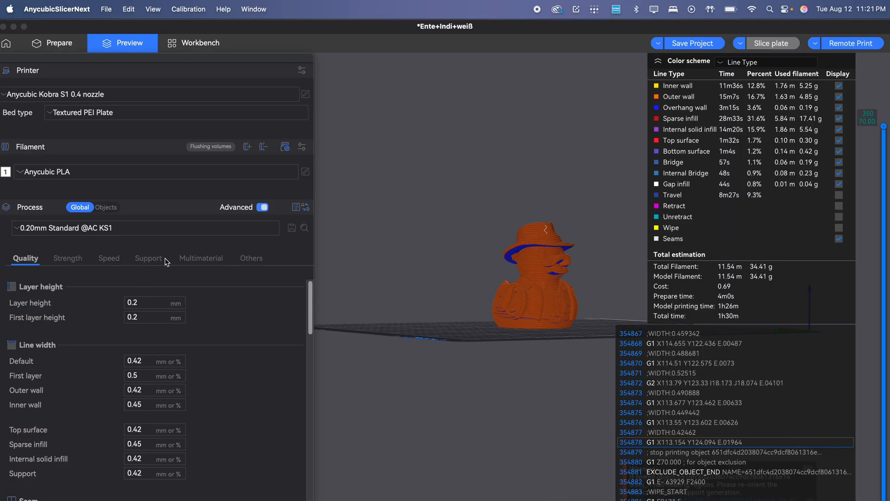
click(149, 258)
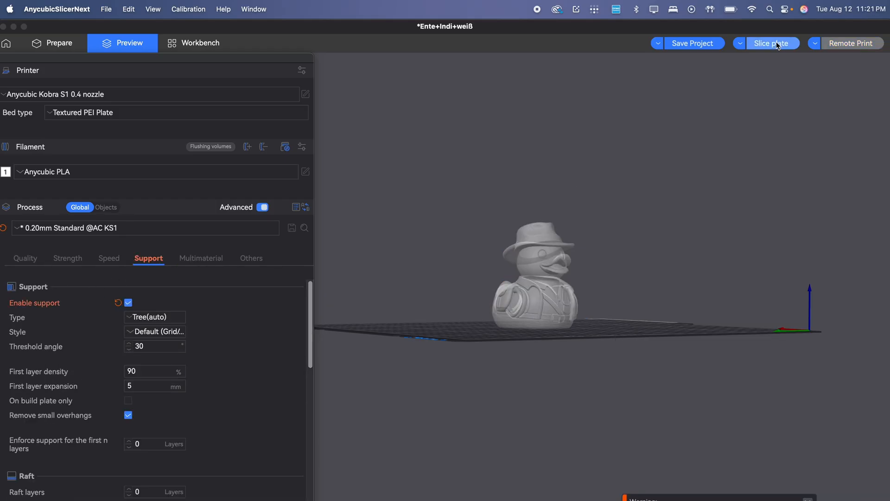
scroll(up, 3)
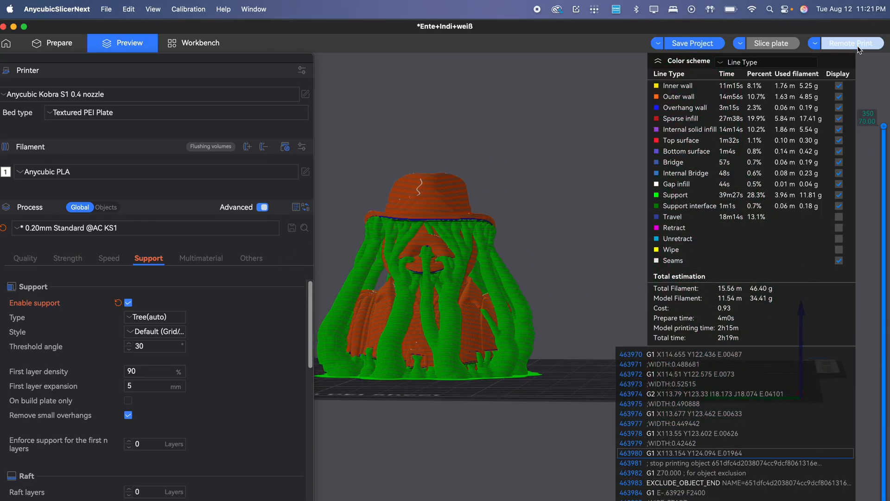
Review the Remote Print dialog for the 2h19m re-sliced duck and cancel without starting.
click(851, 43)
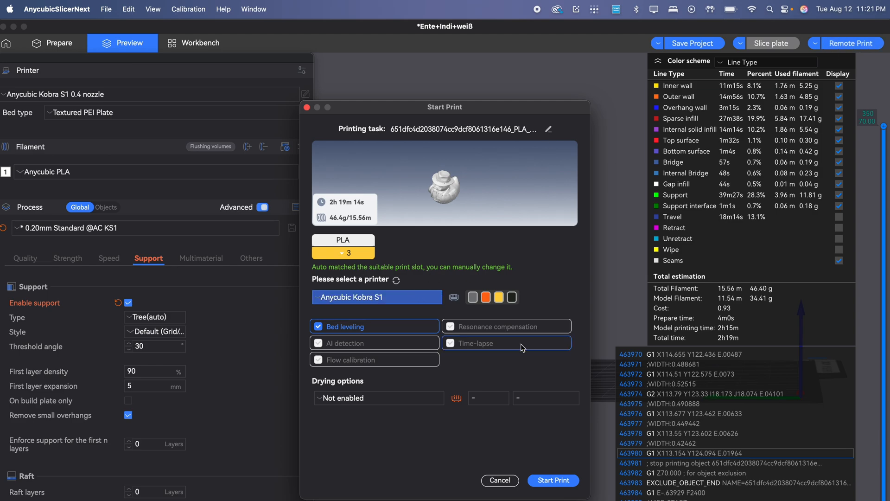
click(499, 479)
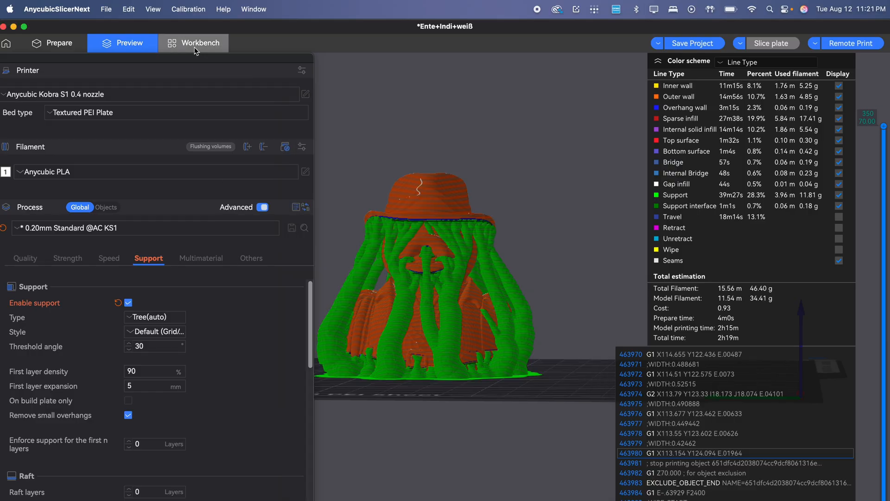
Show the Kobra S1 dashboard with temperatures, filament slots and axis controls.
click(193, 43)
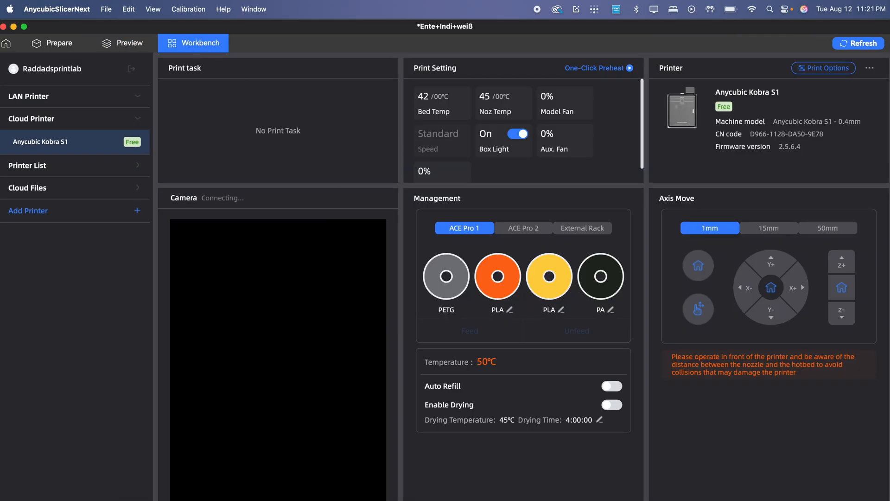
mouse_move(765, 166)
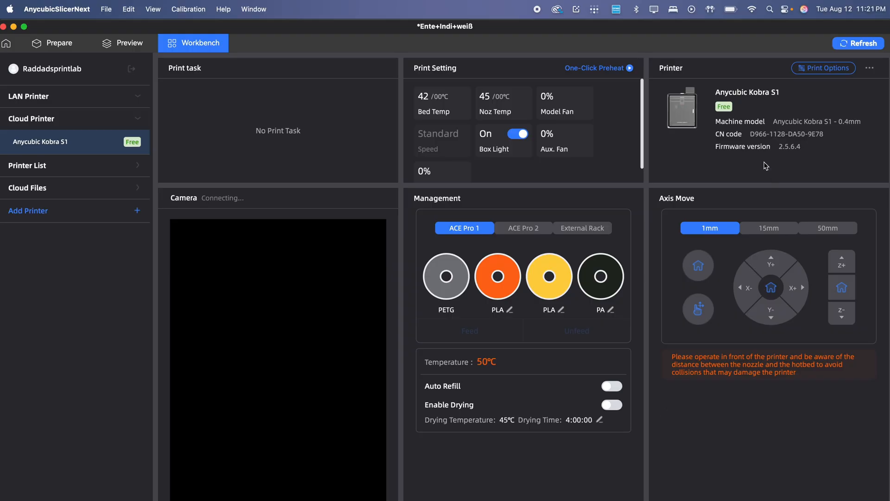
mouse_move(732, 120)
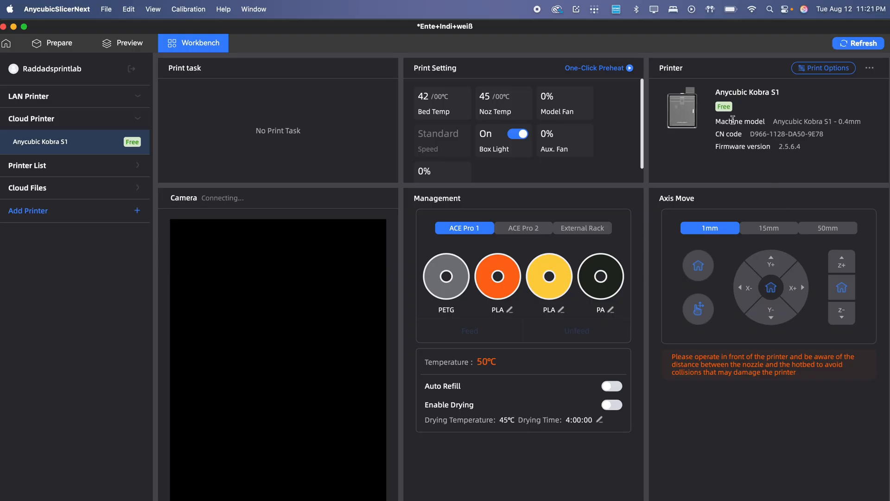